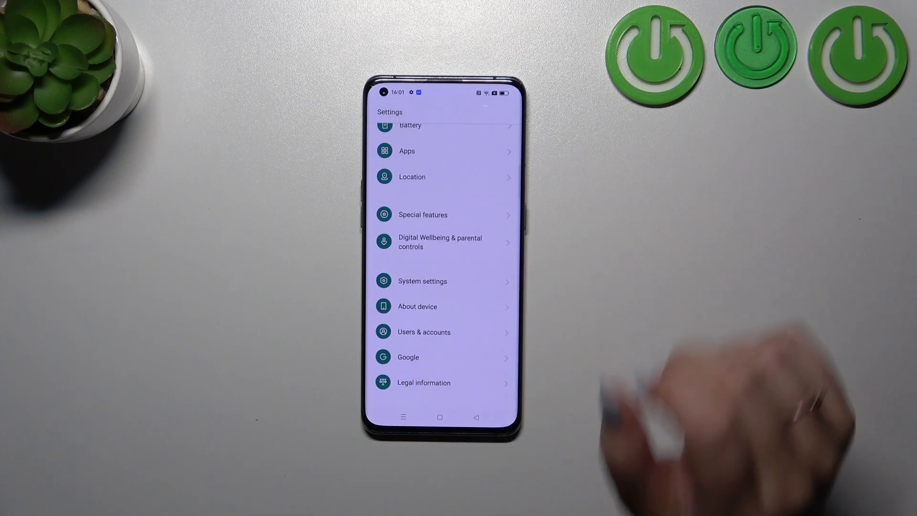
# Go to System settings and then Language & region, showing English default and region Poland
pyautogui.click(422, 281)
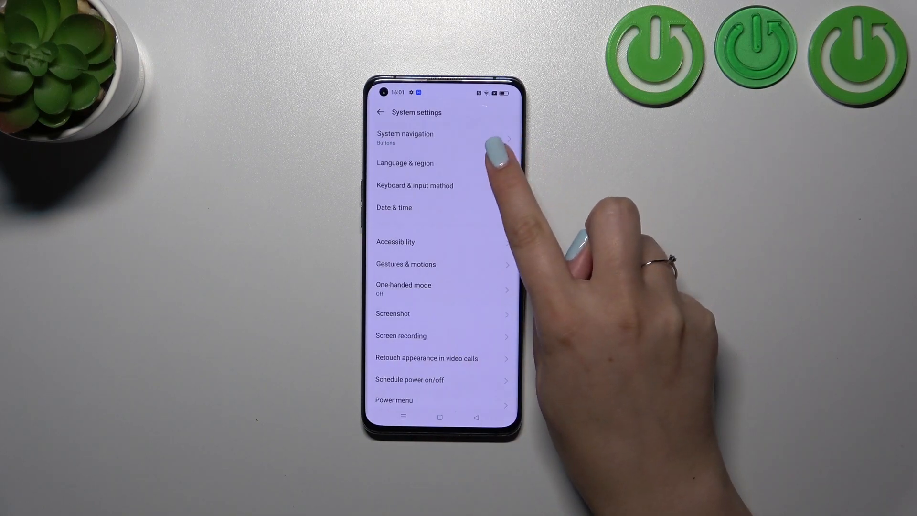
pyautogui.click(405, 163)
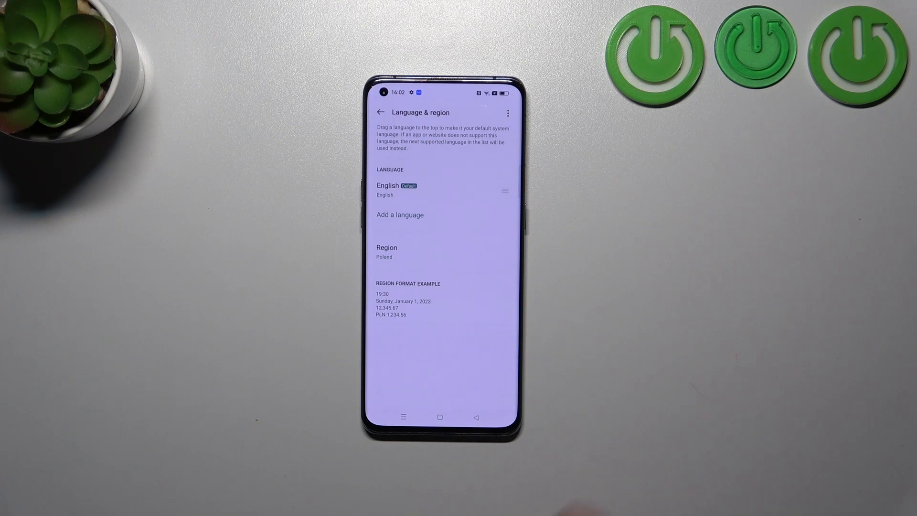
# Add Italiano from the language list and confirm Yes to make it the default
pyautogui.click(400, 215)
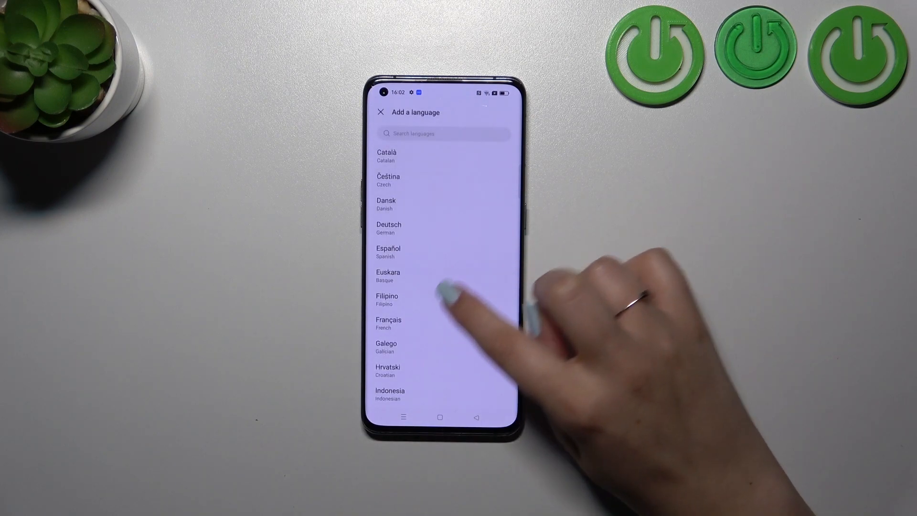
pyautogui.scroll(-3)
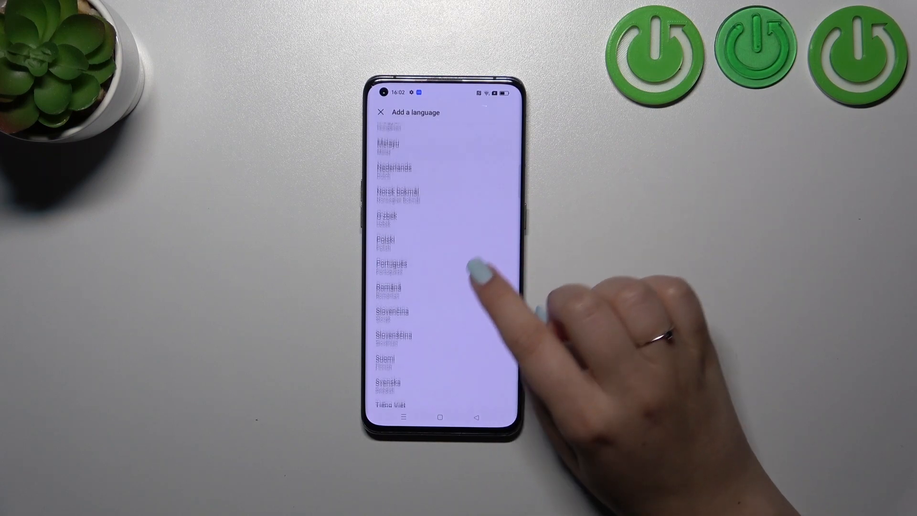
pyautogui.scroll(-3)
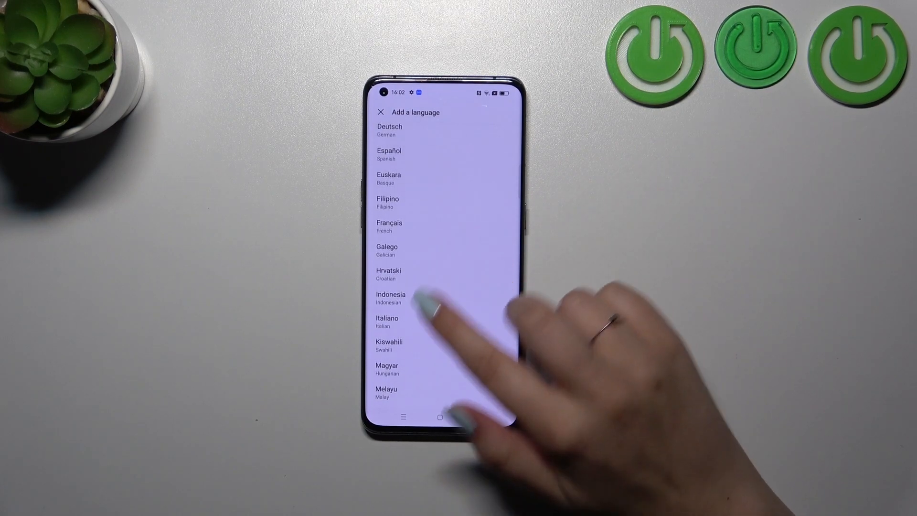
pyautogui.click(387, 321)
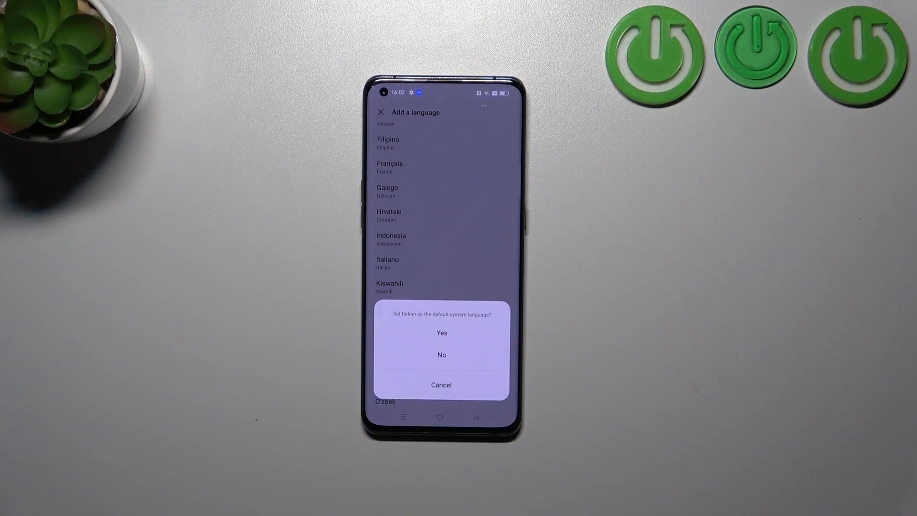
pyautogui.click(442, 332)
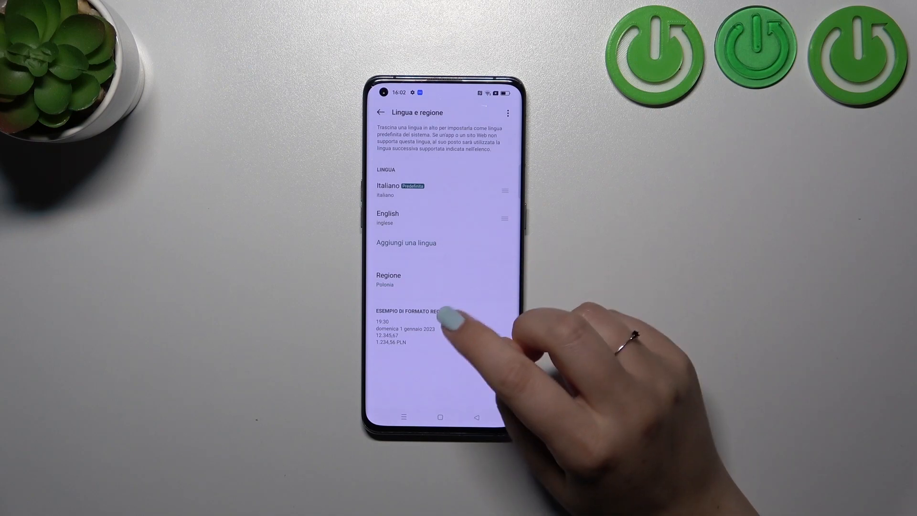
pyautogui.moveTo(538, 223)
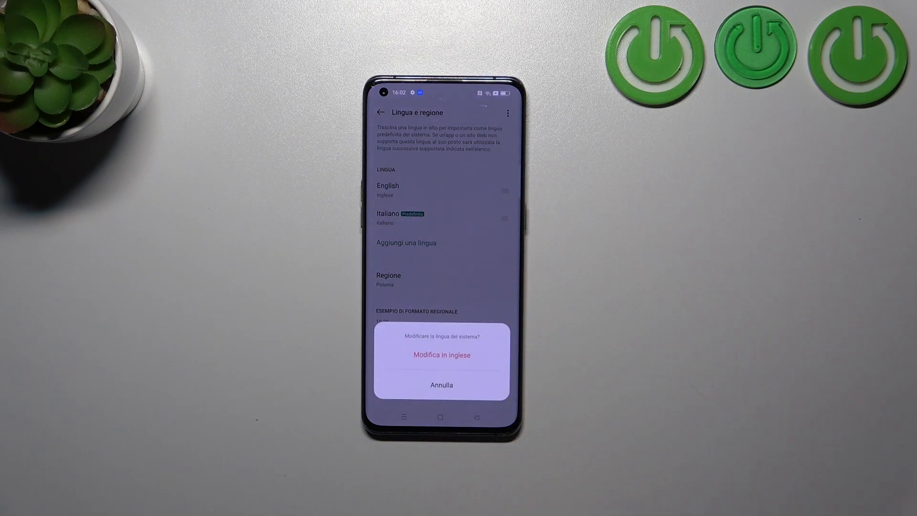
# Confirm the change-system-language prompt after dragging English above Italiano
pyautogui.click(441, 385)
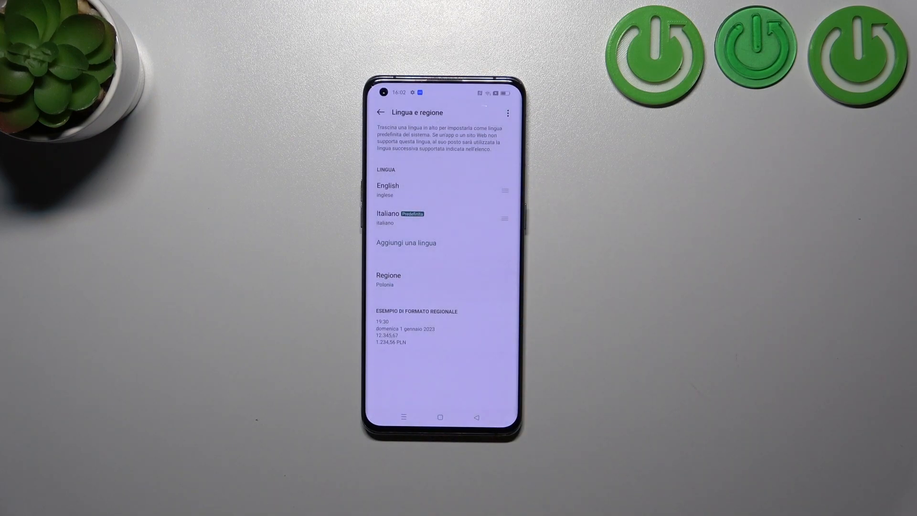